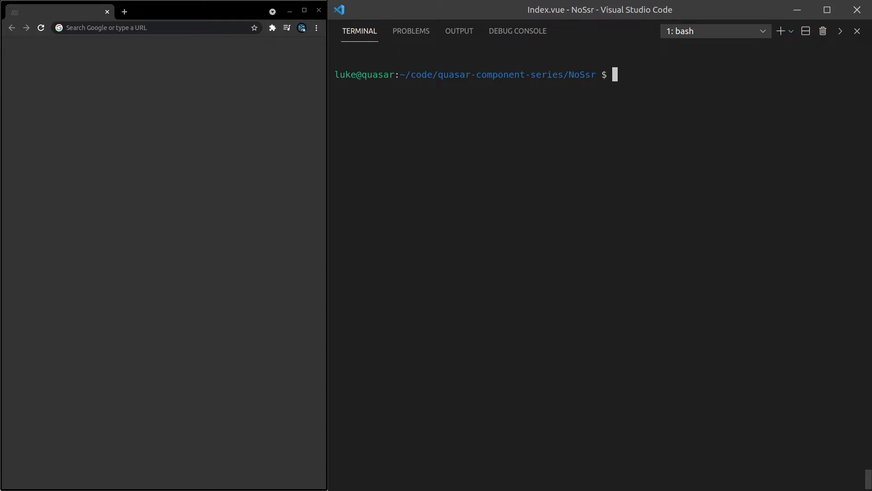
Step: Run quasar dev -m ssr in the terminal and load localhost:8080 in Chrome
text(quasar de)
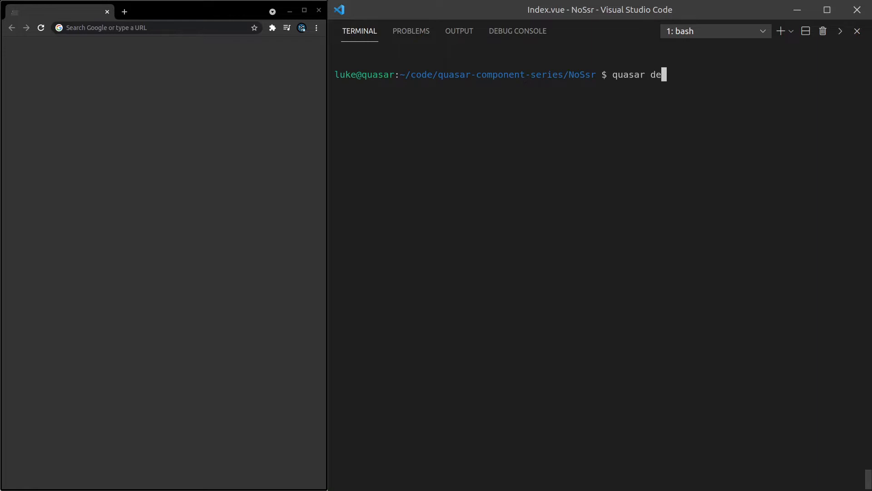
text(v -m ssr)
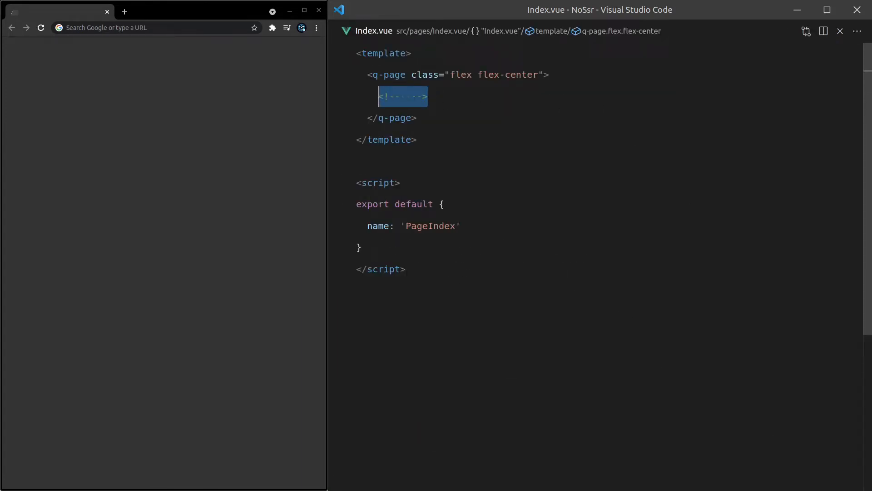
text(localhost:8080)
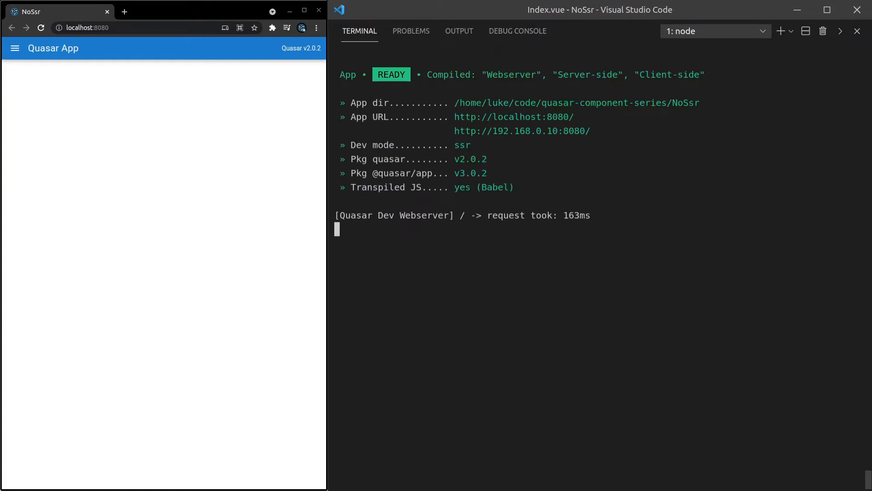
Step: In a second terminal run quasar new component SsrLogger to generate SsrLogger.vue
click(780, 31)
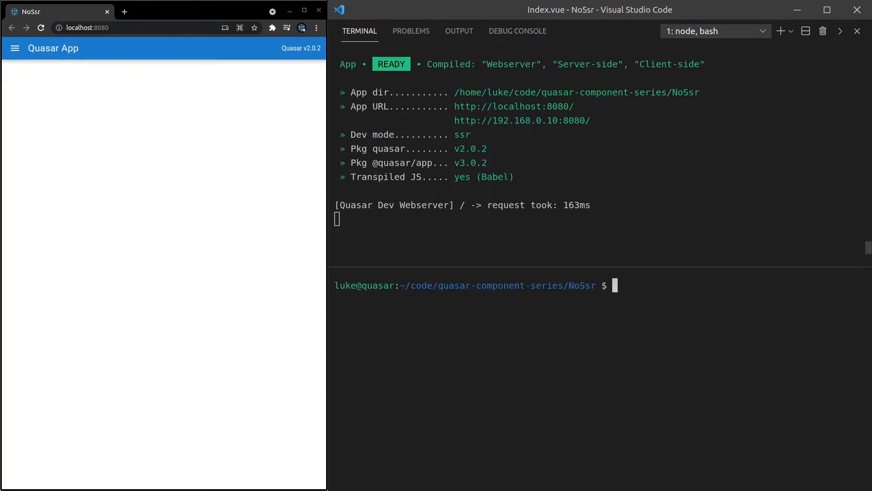
text(quasar new compon)
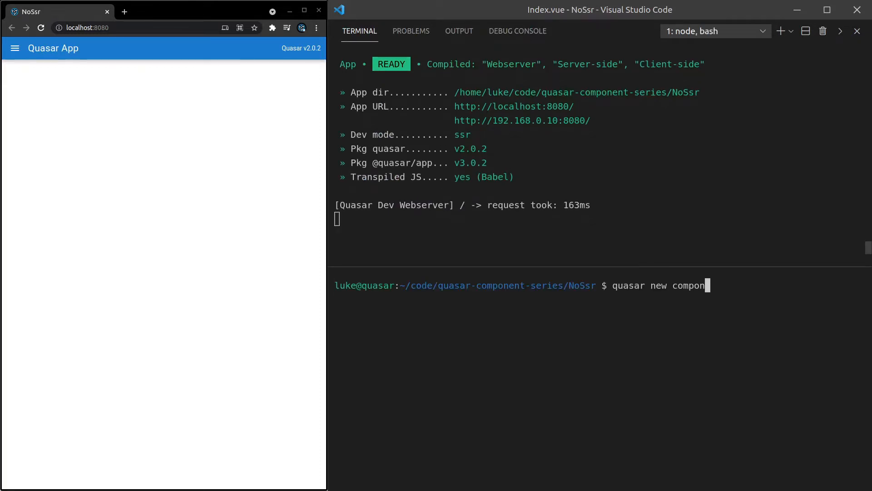
text(ent SsrLogger)
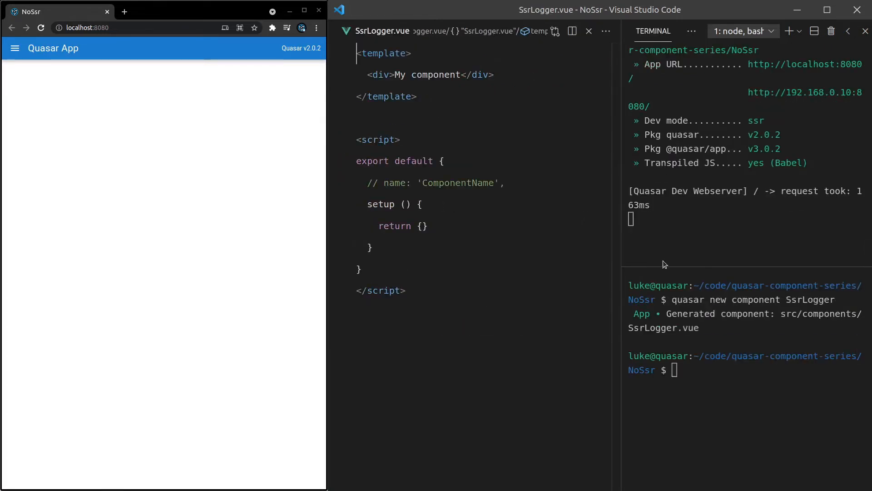
Step: Replace the placeholder template div with <div>Something</div>
triple_click(428, 75)
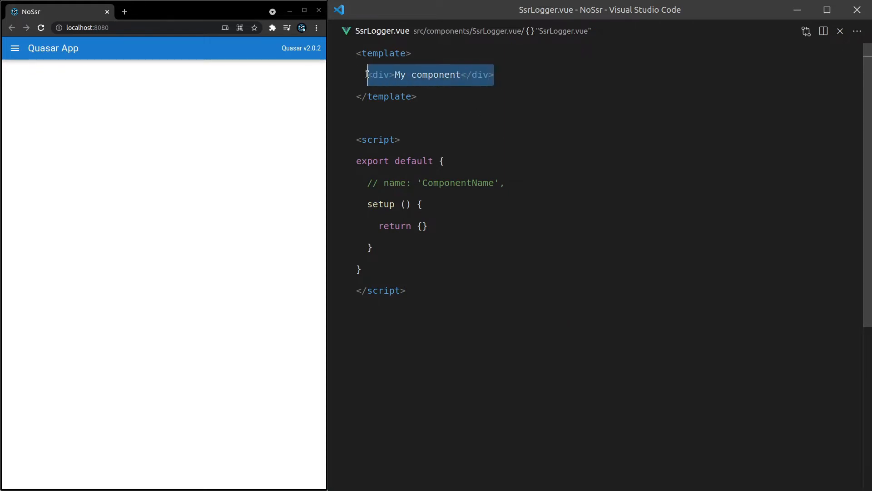
key(Delete)
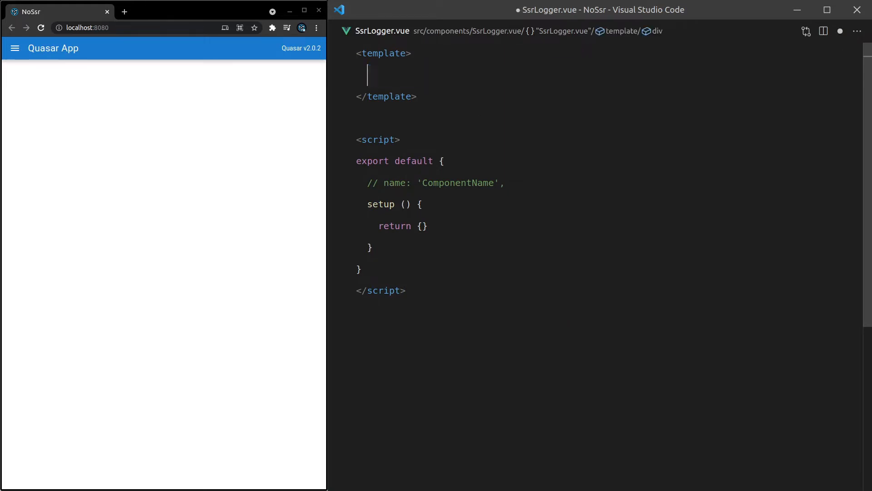
text(<div>)
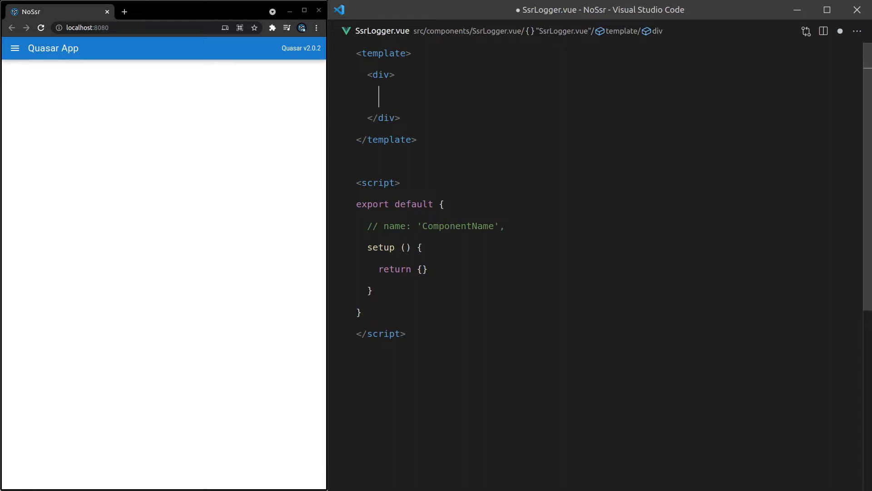
text(Something)
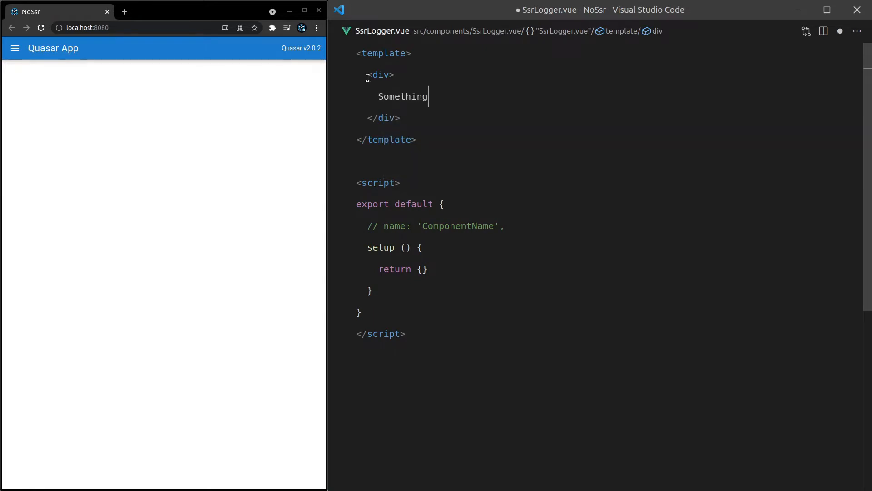
Step: Make setup log 'Where am I?' via console.log instead of returning {}
scroll(down, 3)
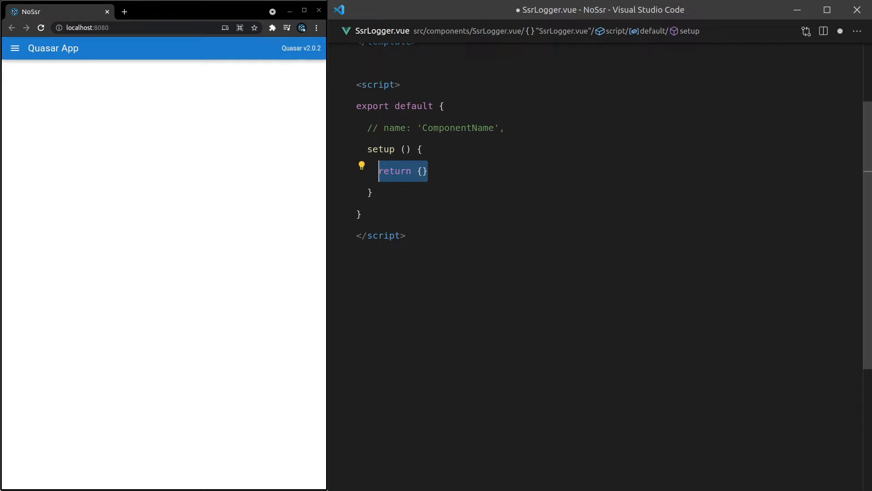
text(console.log('W')
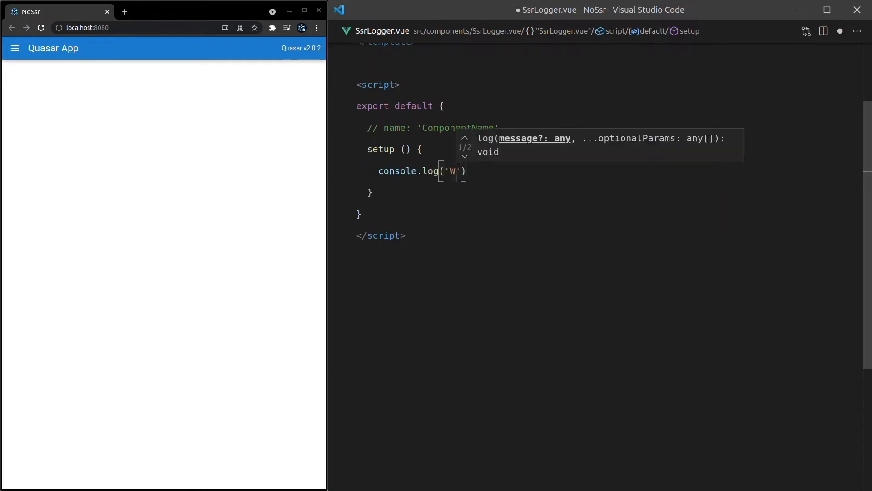
text(here am I?)
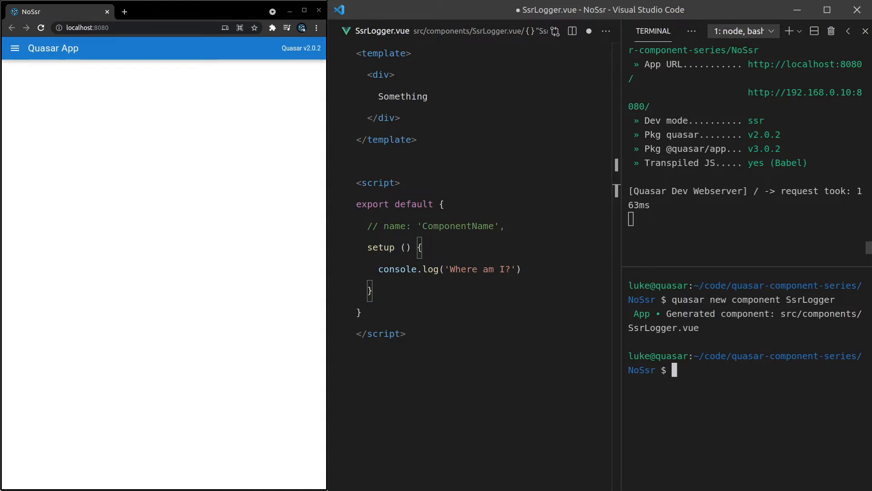
mouse_move(135, 208)
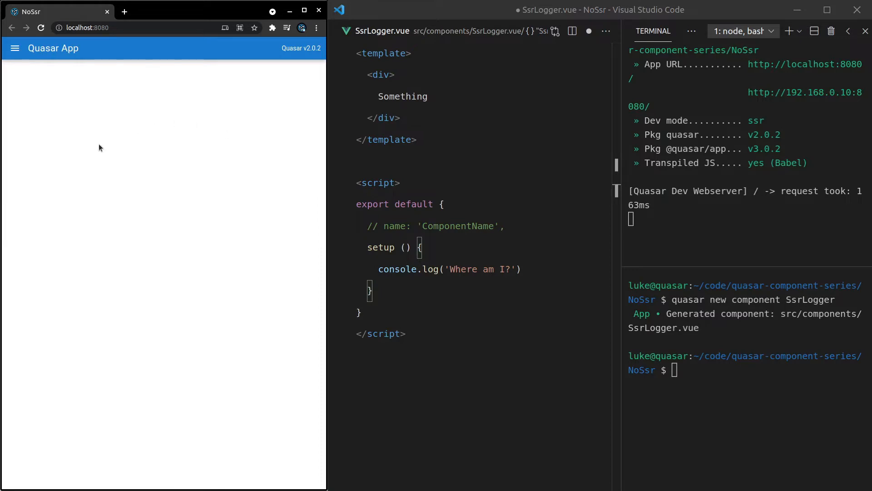
mouse_move(172, 137)
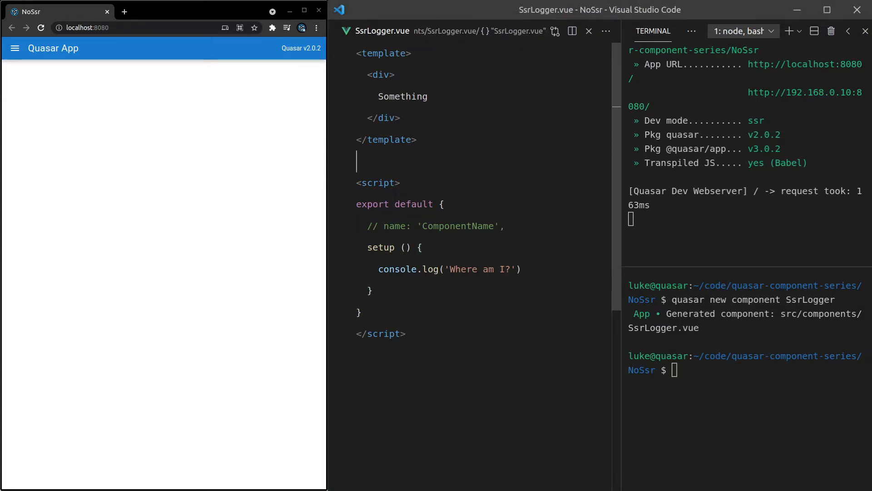
Step: In Index.vue render <SsrLogger /> and import it from 'components/SsrLogger.vue'
text(index.vue)
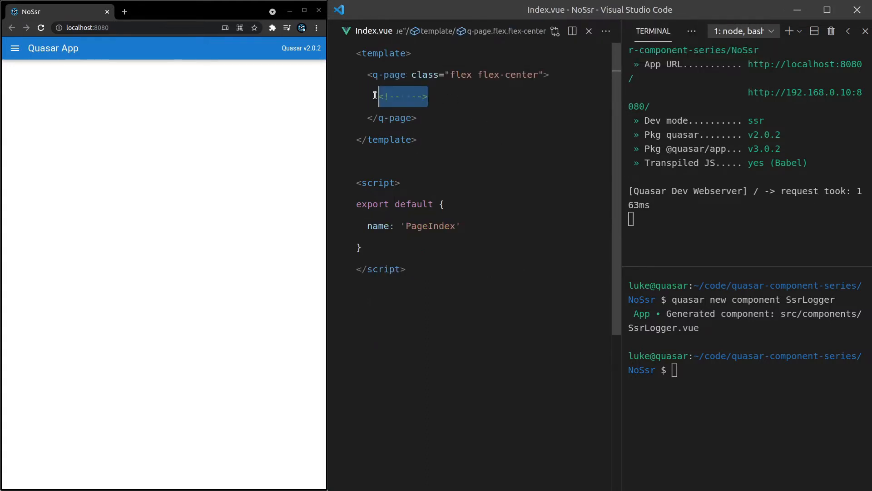
text(Sss)
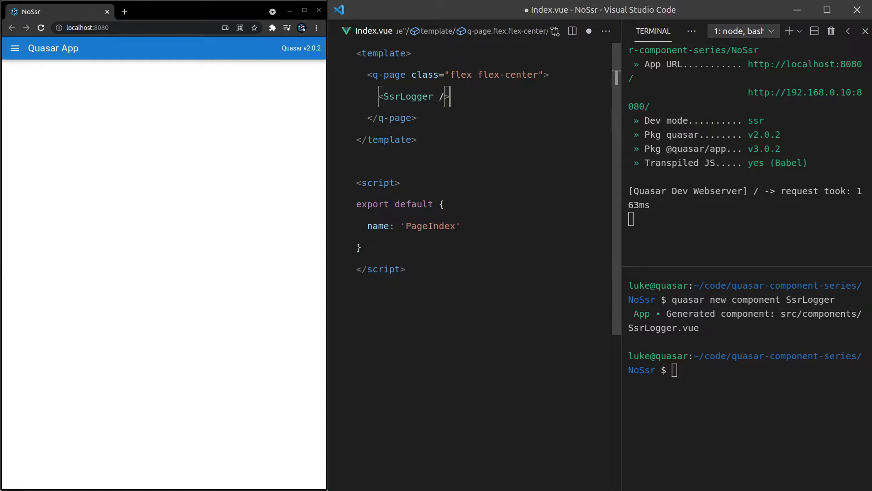
click(399, 182)
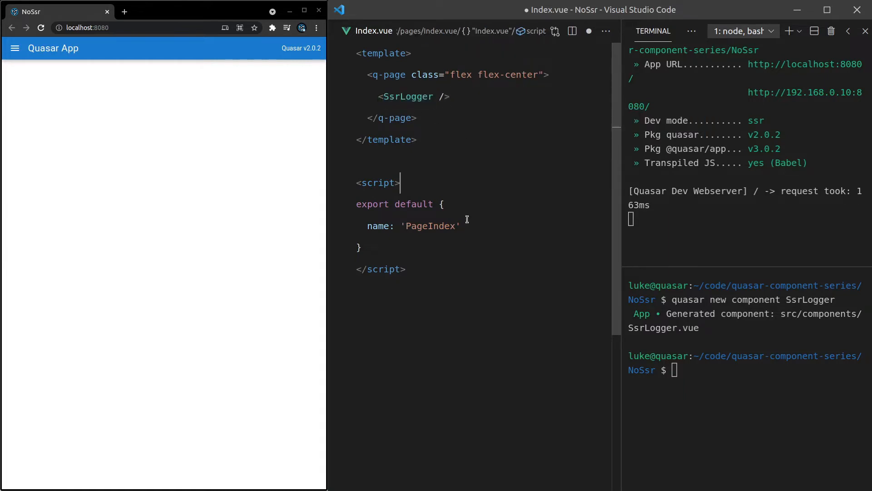
text(import SsrLogger)
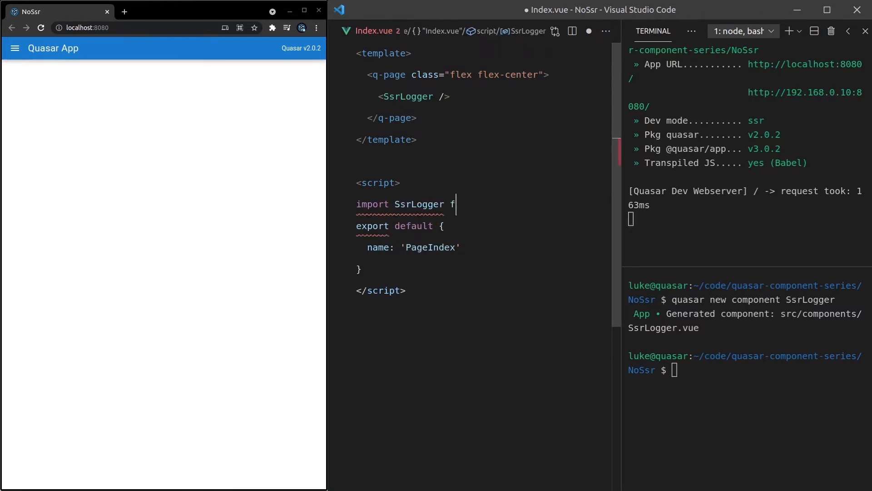
text(from 'components/SsrLogger')
click(414, 247)
text(,)
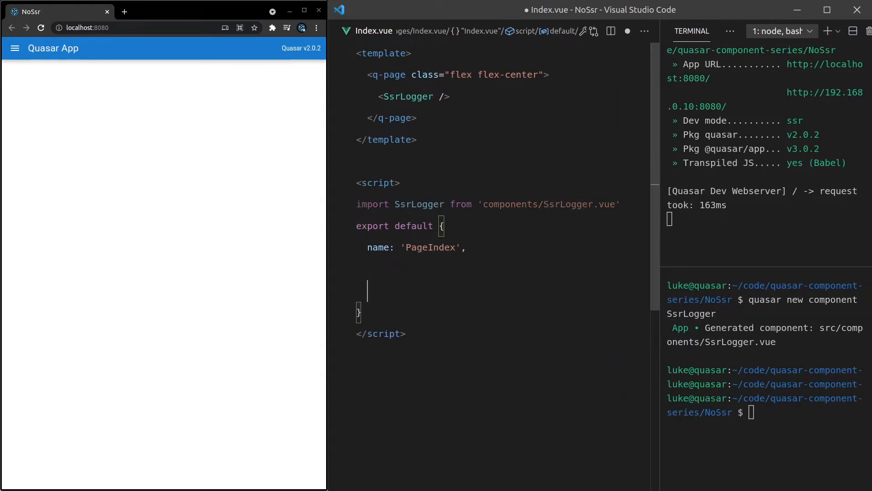
Step: Register SsrLogger in the components option and save
text(components: {)
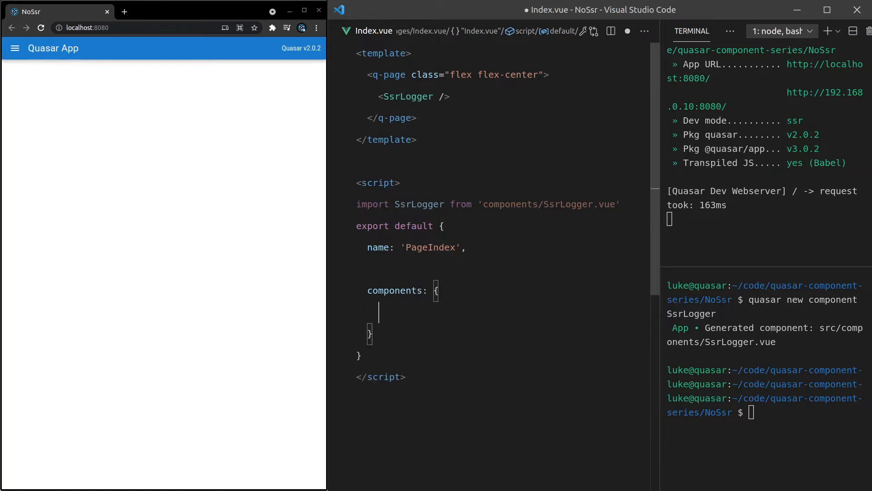
text(SsrLogger)
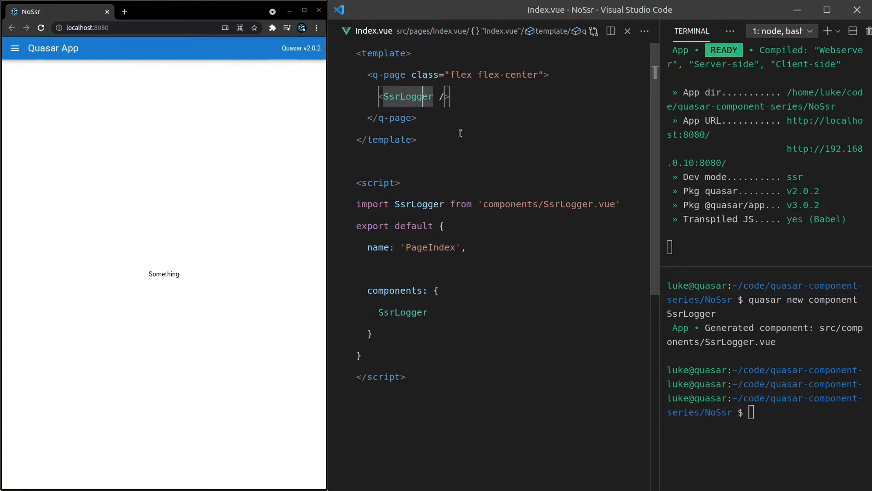
Step: Reload the page and view the 'Where am I?' log in Chrome's Console
click(40, 27)
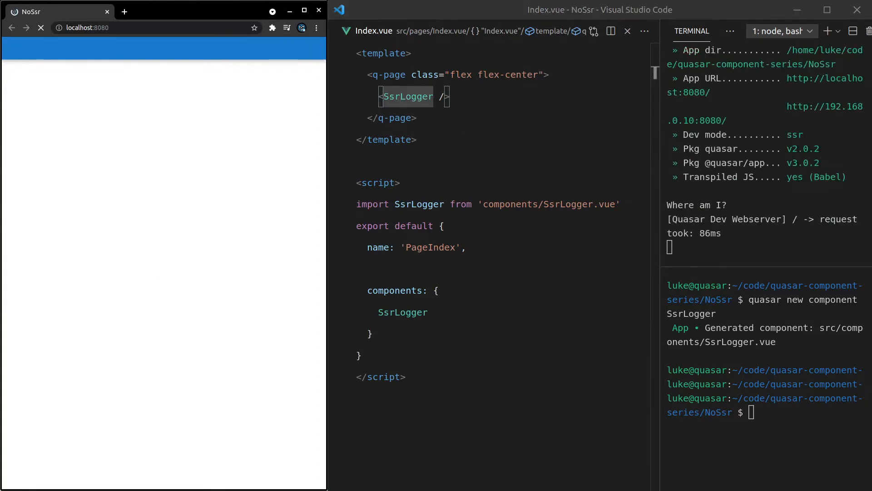
click(41, 27)
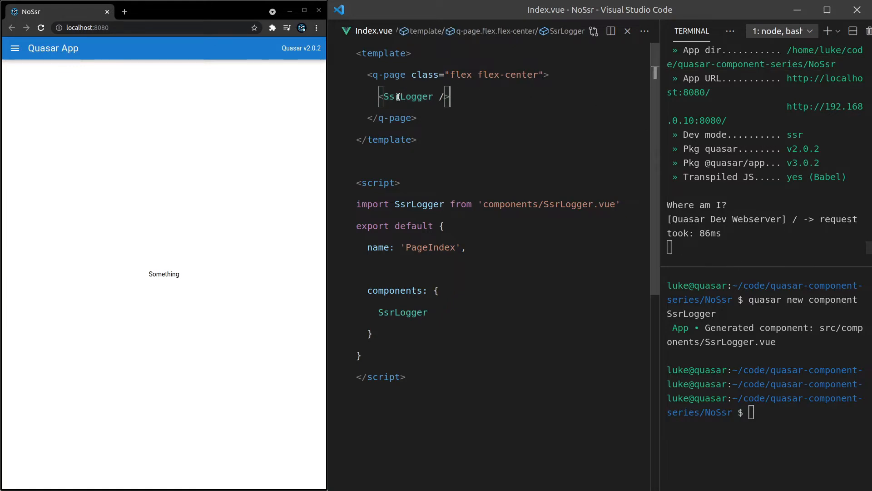
mouse_move(408, 96)
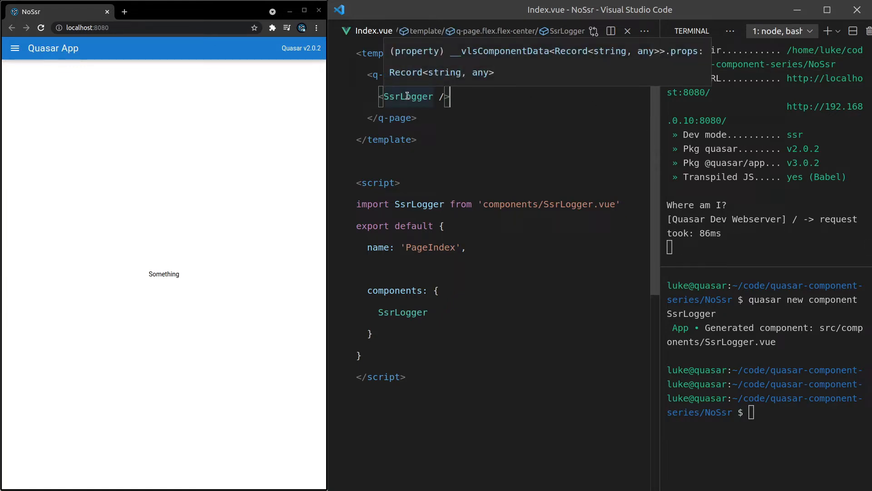
click(407, 96)
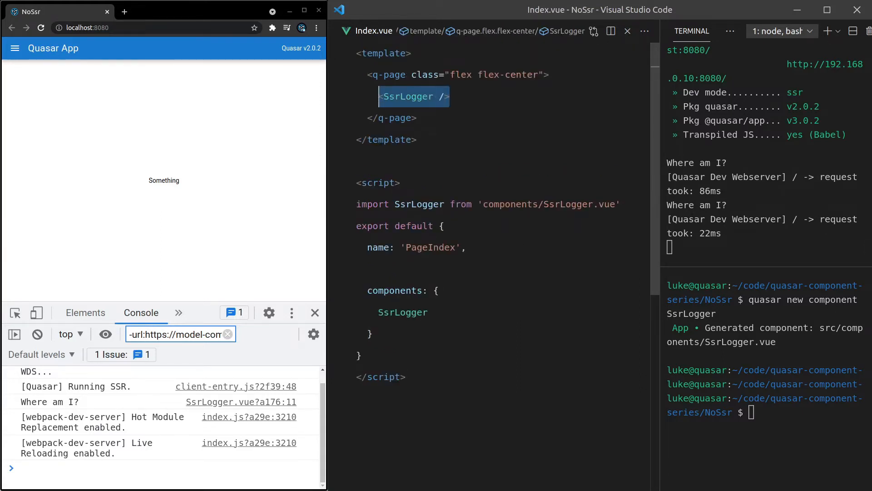
Step: Wrap <SsrLogger /> in a q-no-ssr element using Emmet Wrap with Abbreviation
text(q)
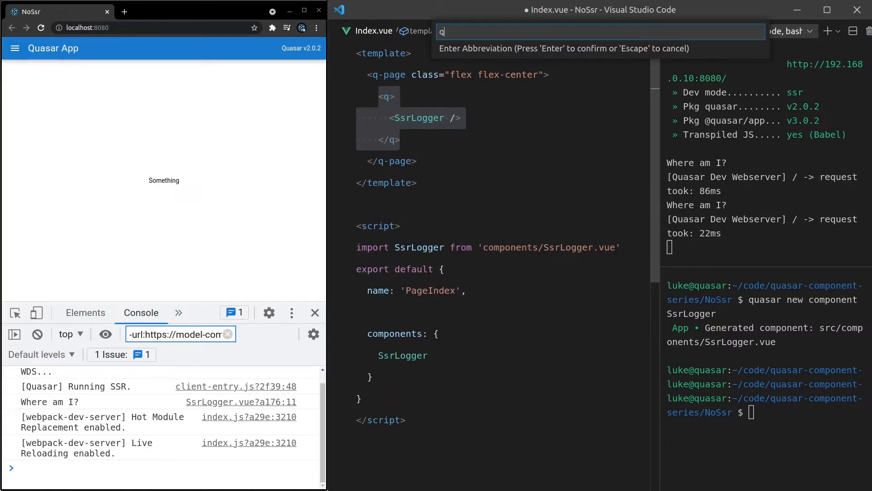
text(-no-ssr)
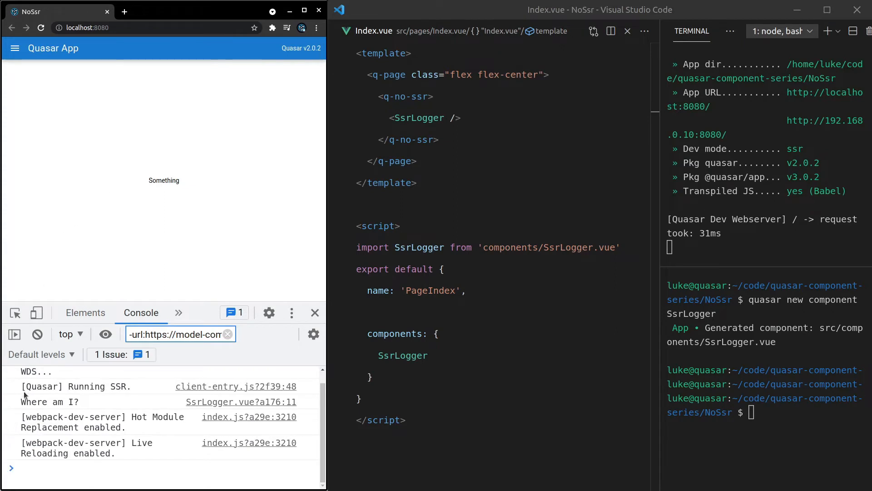
click(49, 401)
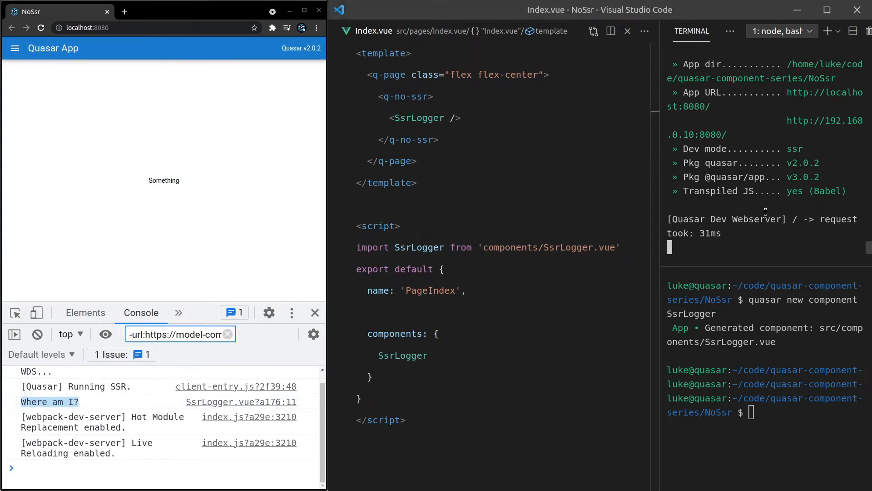
double_click(405, 96)
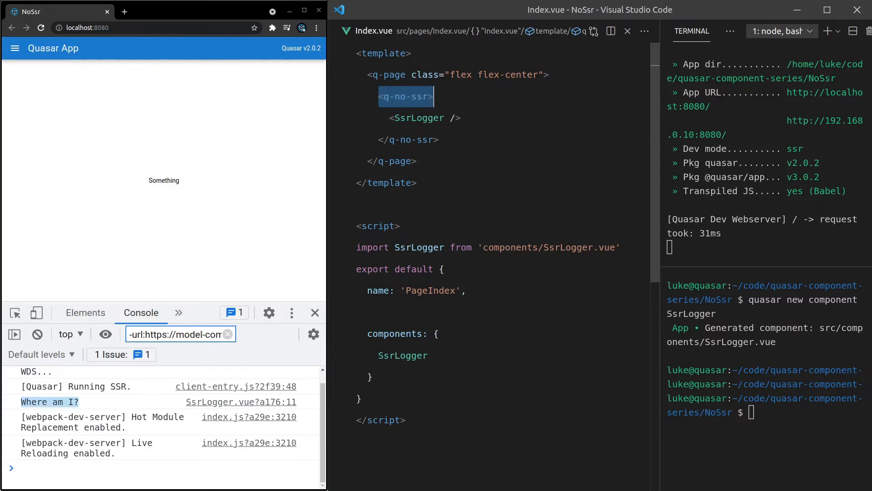
click(423, 117)
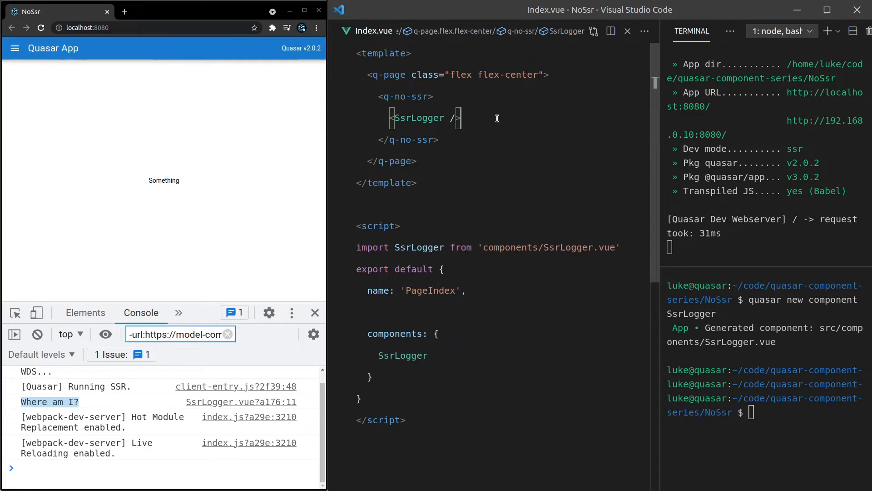
text(div></div>)
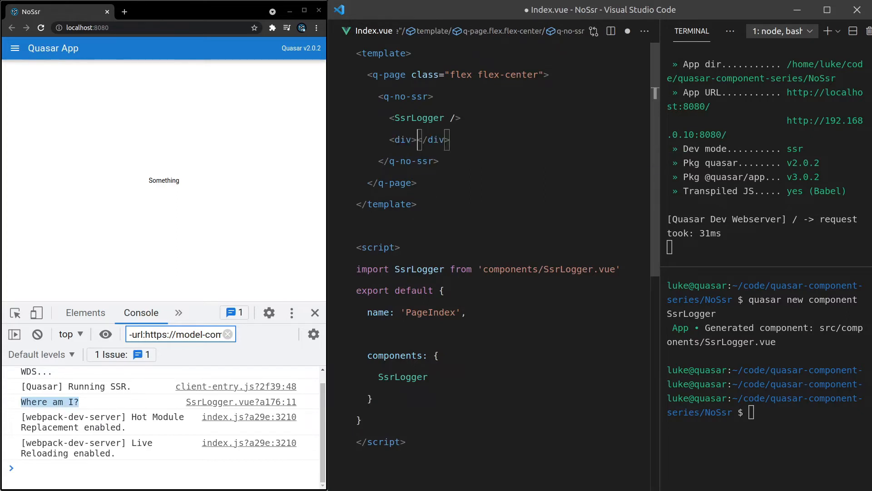
Step: Fill the div with Something Else, save, and see both texts on the reloaded page
text(Something Else)
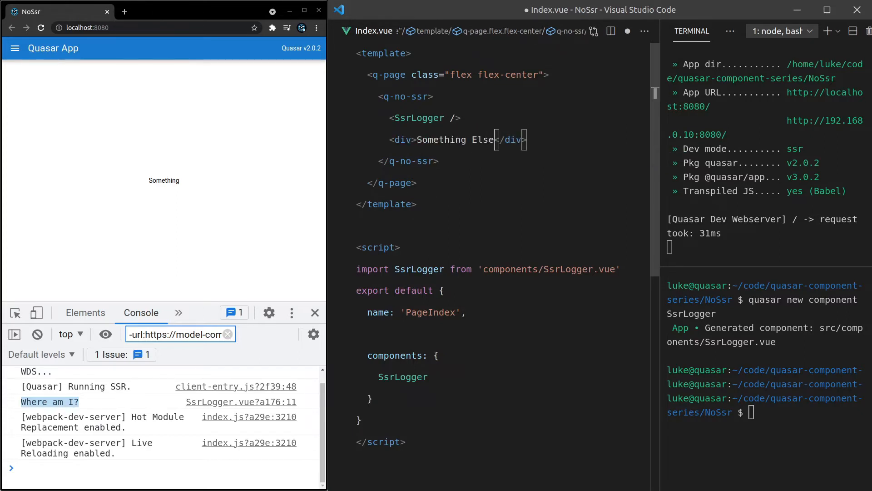
key(ctrl+s)
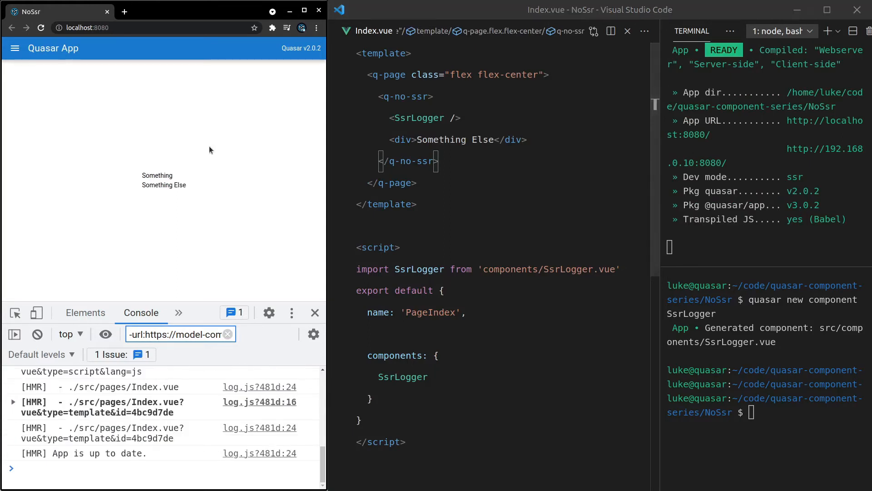
mouse_move(191, 188)
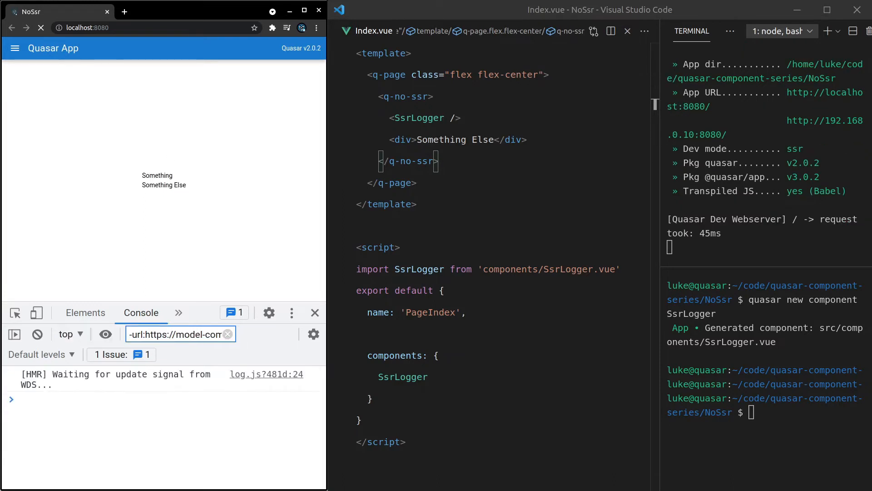
click(40, 28)
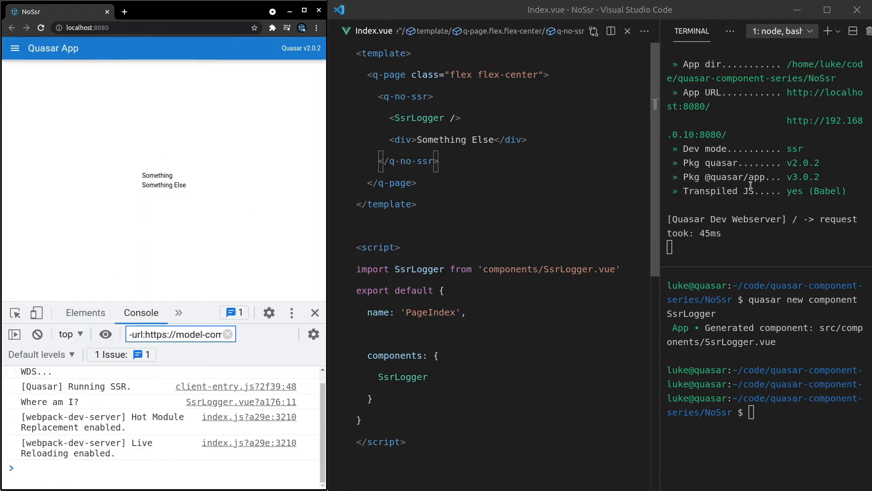
click(421, 140)
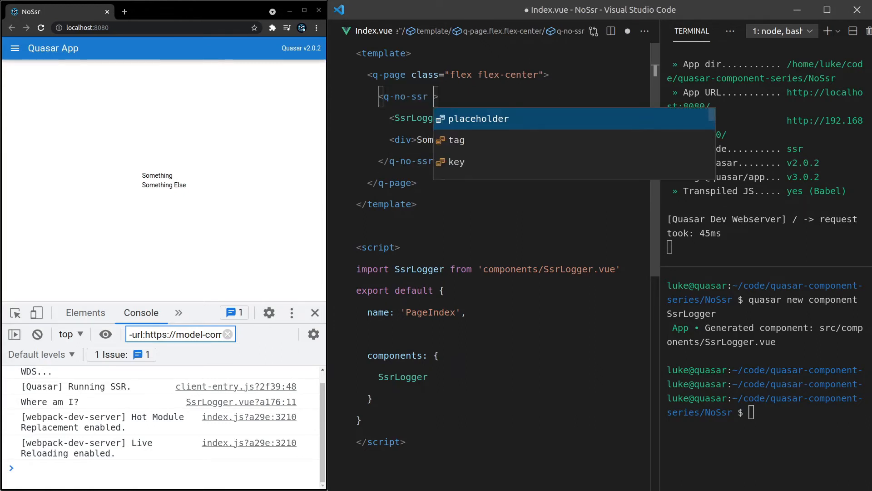
Step: Add tag="a" to q-no-ssr and inspect the rendered a wrapper in DevTools
text(tag="a")
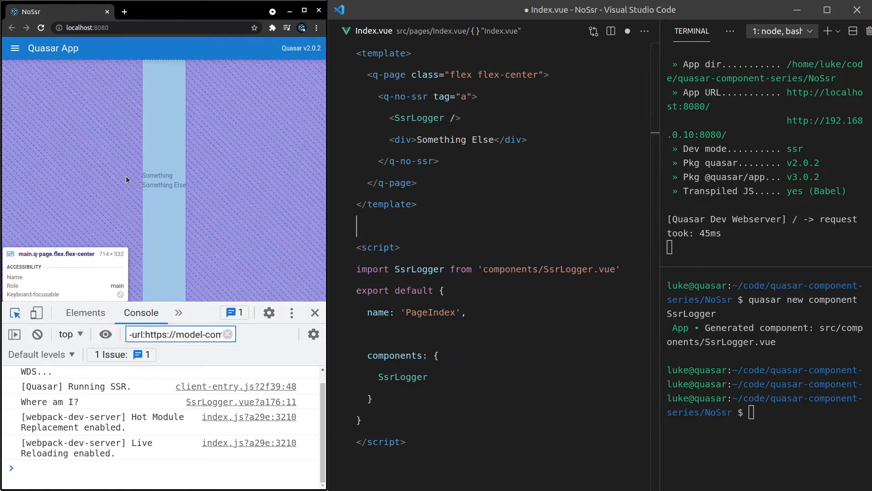
click(86, 312)
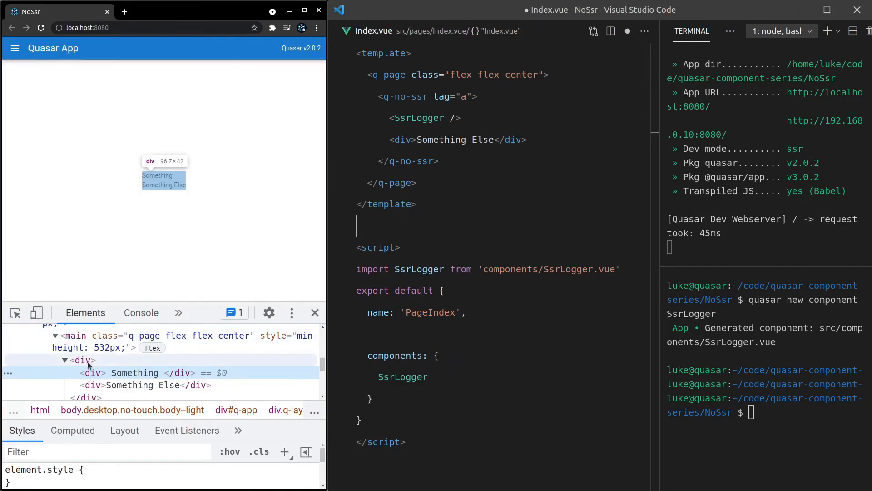
click(83, 360)
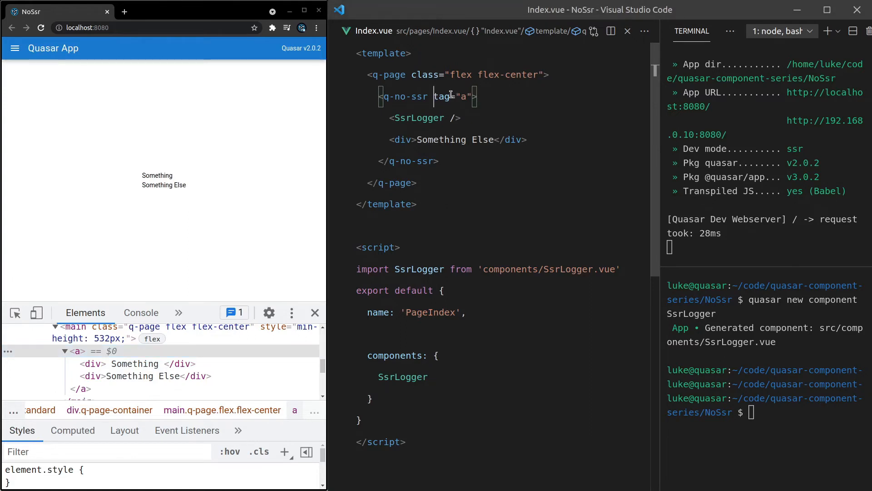
Step: Remove the tag="a" attribute from q-no-ssr again
double_click(442, 96)
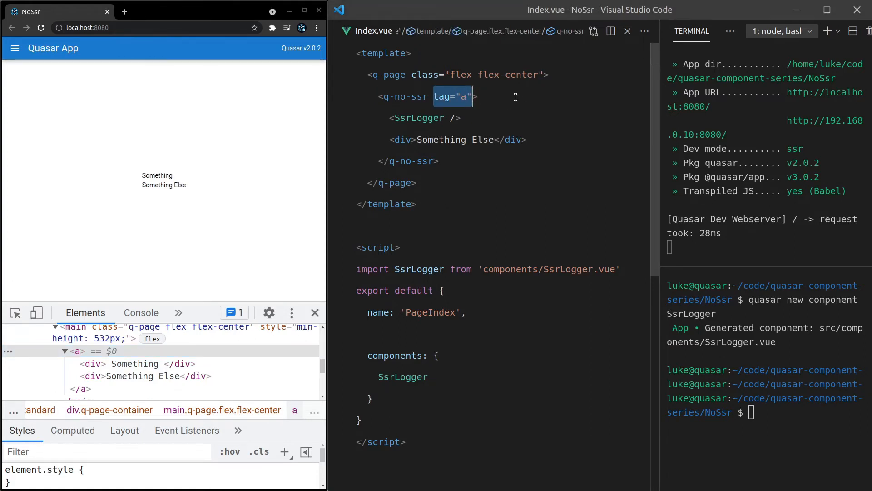
key(Delete)
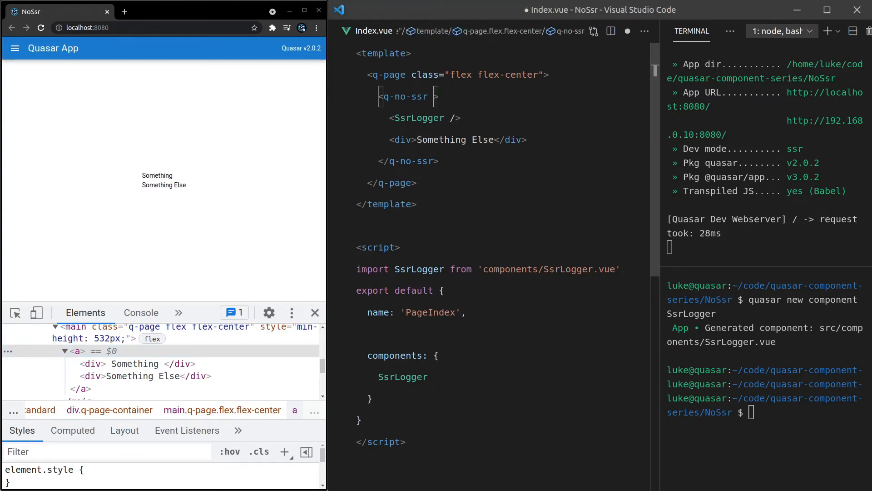
Step: Add placeholder="loading..." to q-no-ssr, save, and reload the page
text(p)
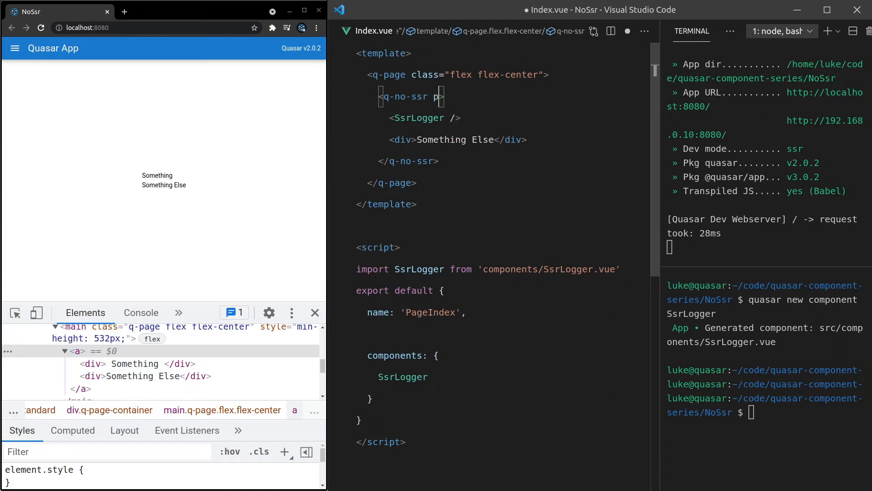
text(placeholder="")
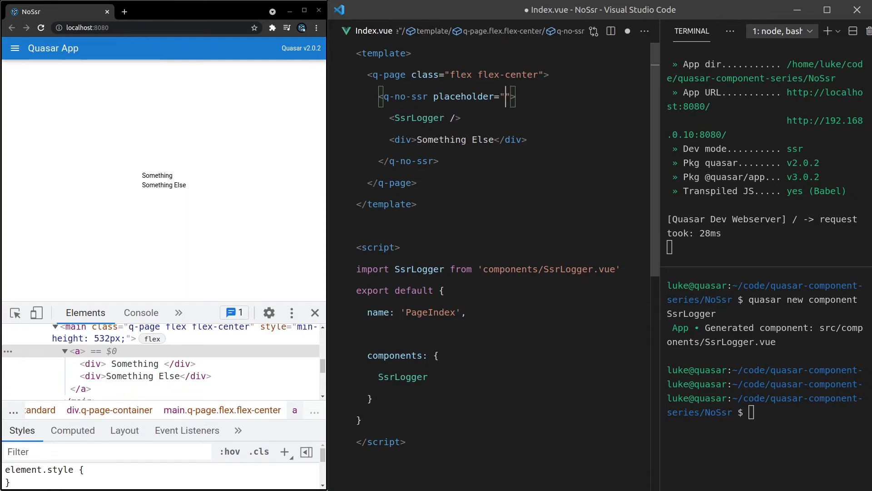
text(loading...)
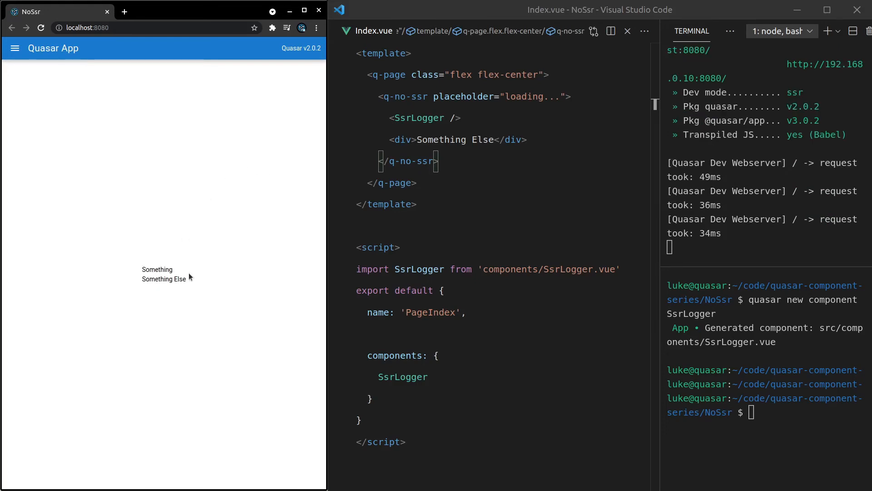
click(40, 28)
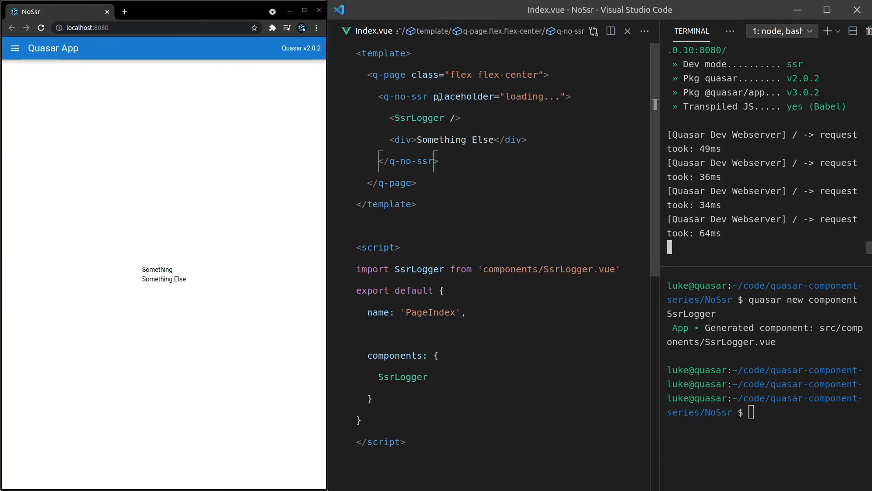
drag(433, 97, 566, 97)
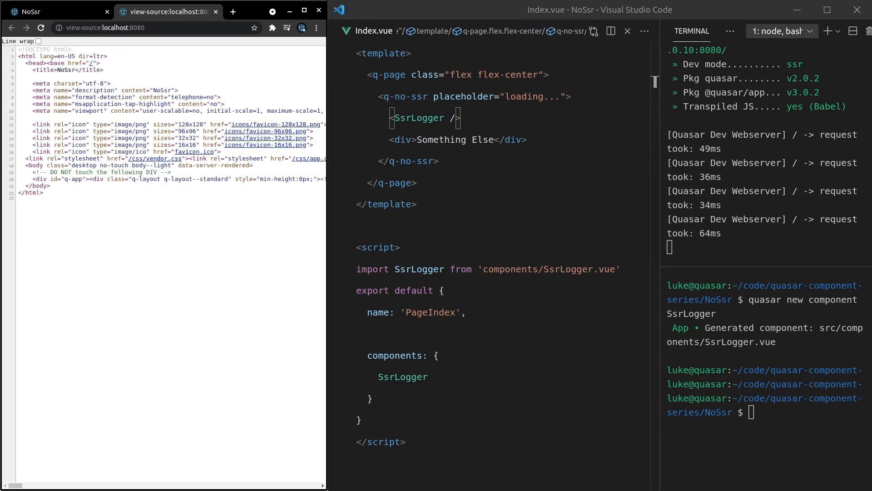
Step: Find the loading... q-no-ssr-placeholder div in view-source, then return to the app tab
click(53, 11)
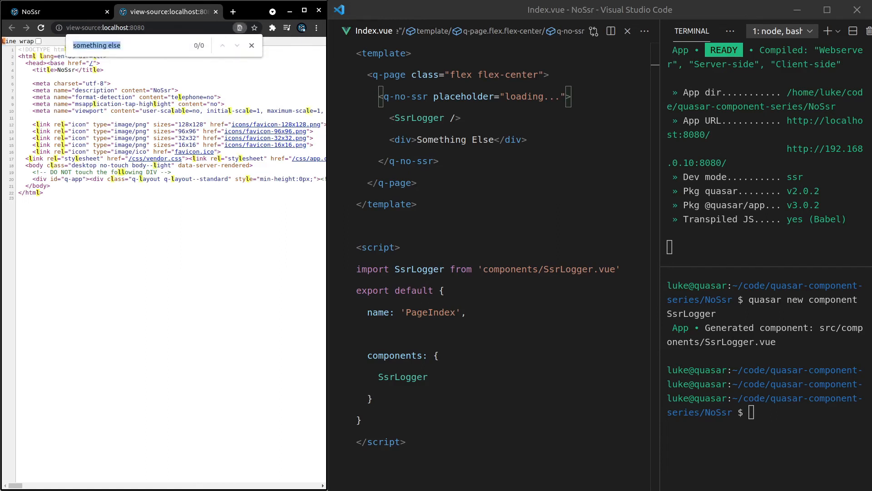
text(loading...)
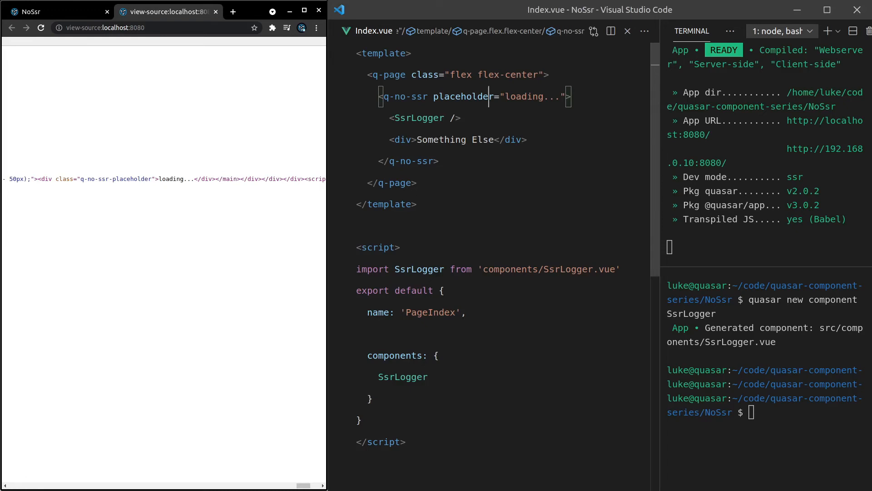
mouse_move(162, 179)
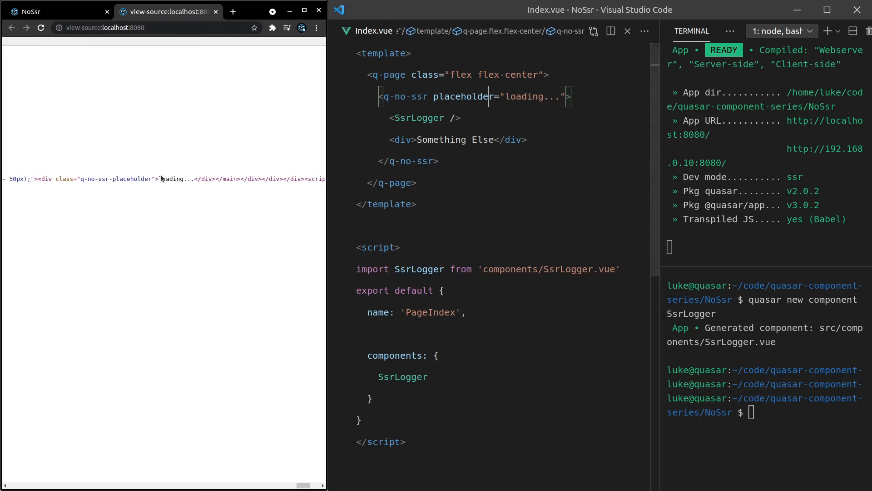
double_click(175, 179)
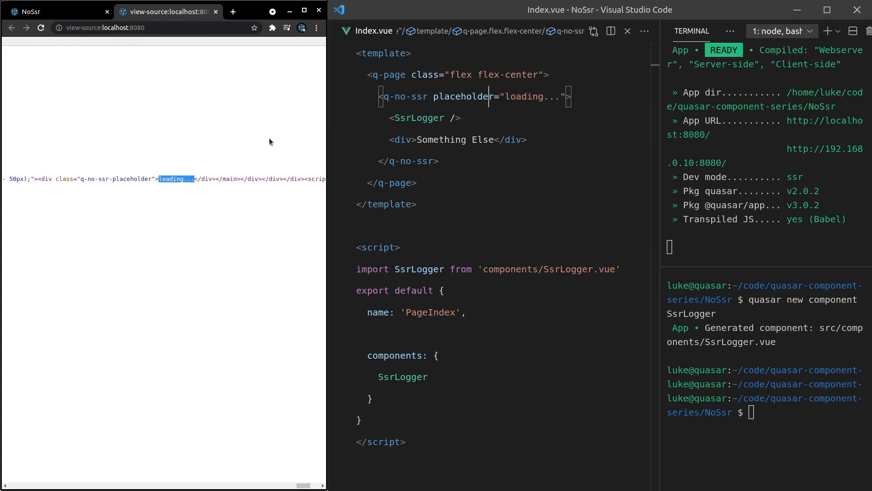
click(52, 10)
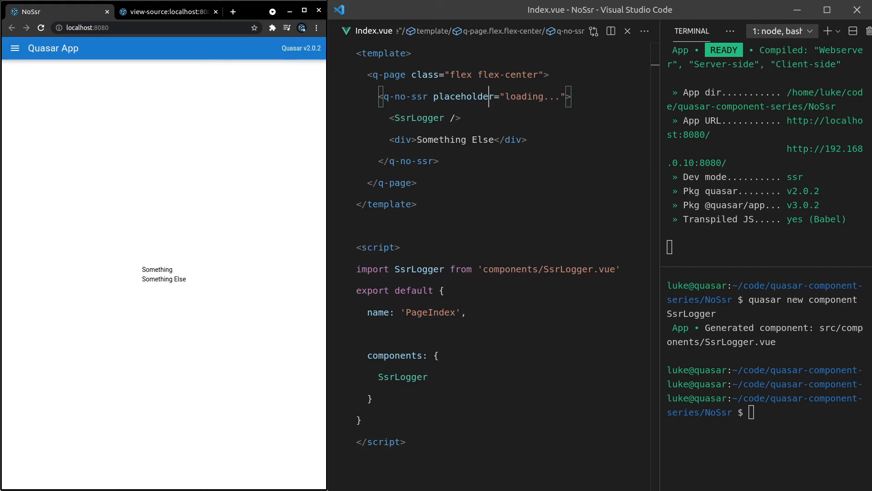
mouse_move(432, 96)
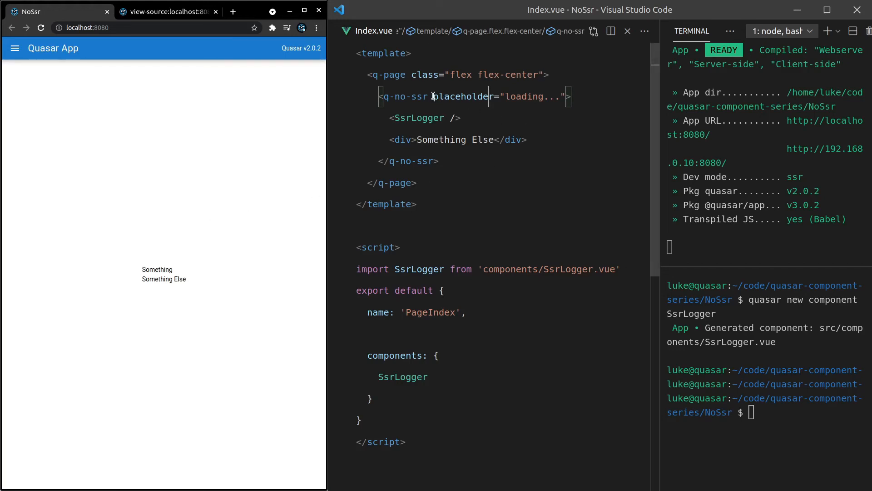
Step: Replace the placeholder attribute with a <template #placeholder> slot reading 'Whatever we like!' and save
drag(433, 96, 564, 96)
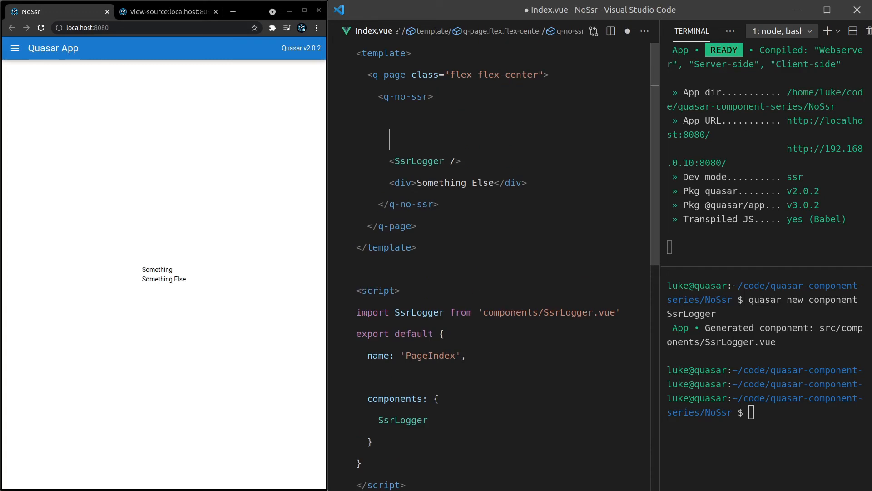
text(<template #placeholder>)
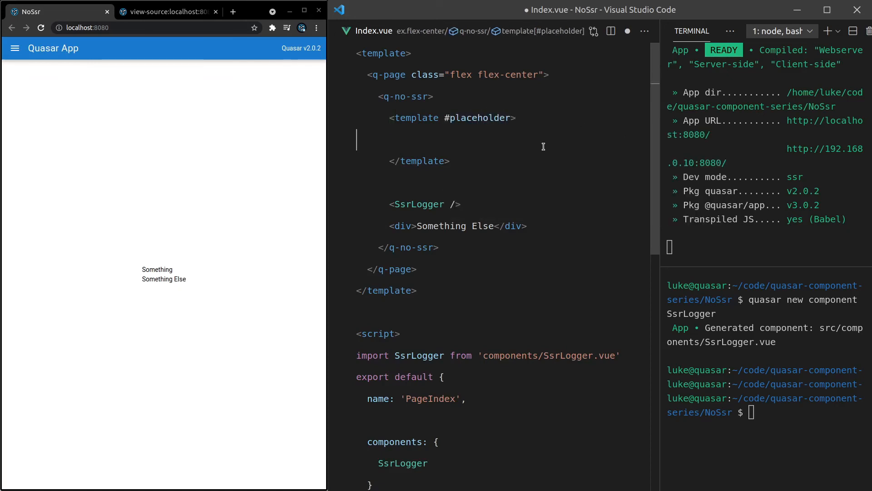
text(Whatever we like!)
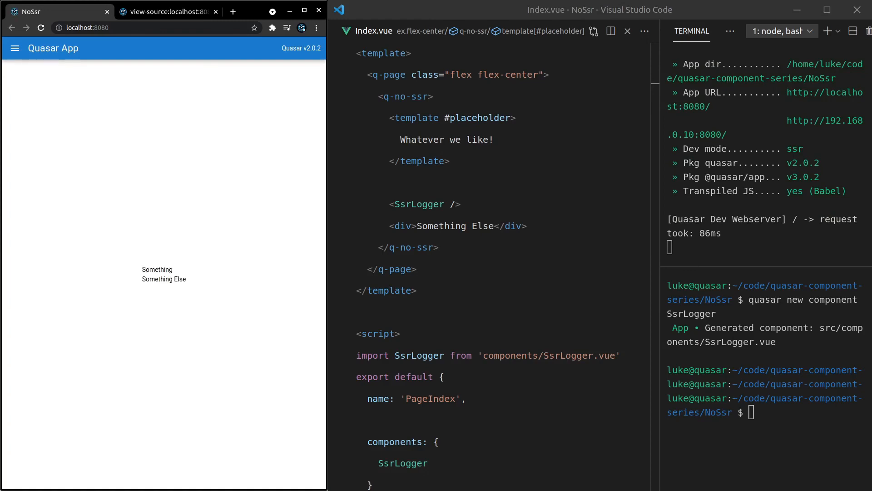
Step: Find 'Whatever we like!' in the server page source, then return to the live page
click(166, 12)
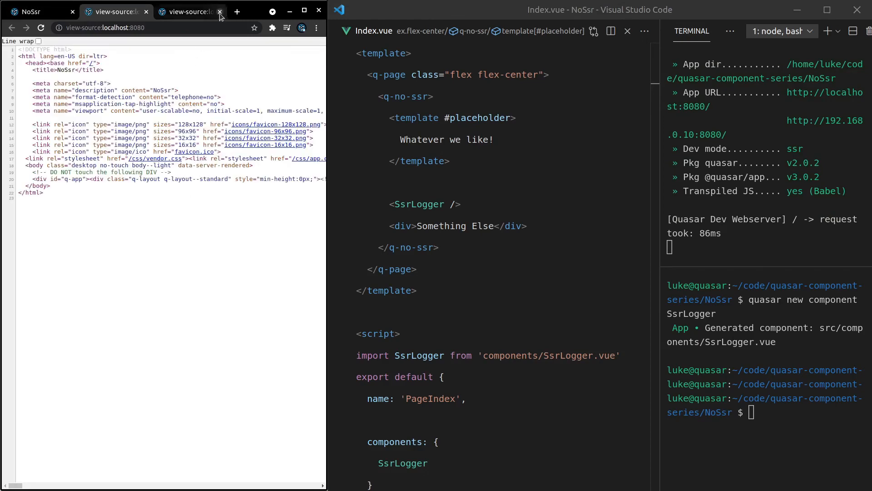
text(wha)
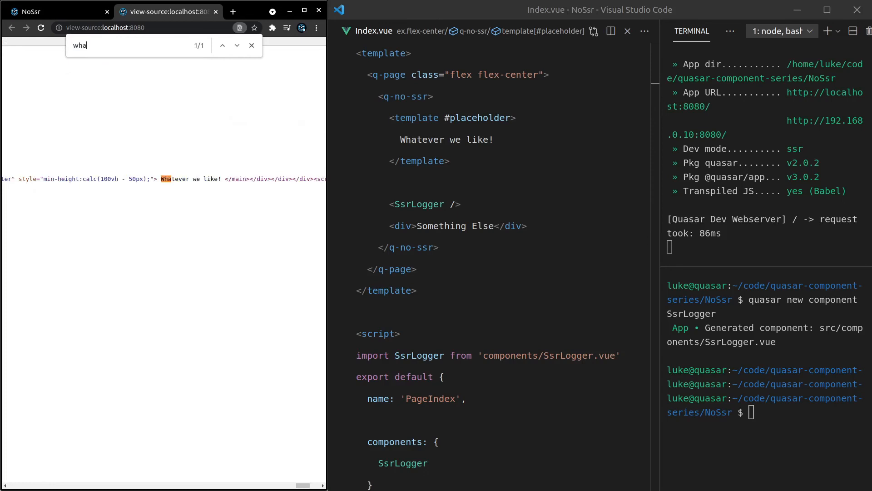
click(251, 45)
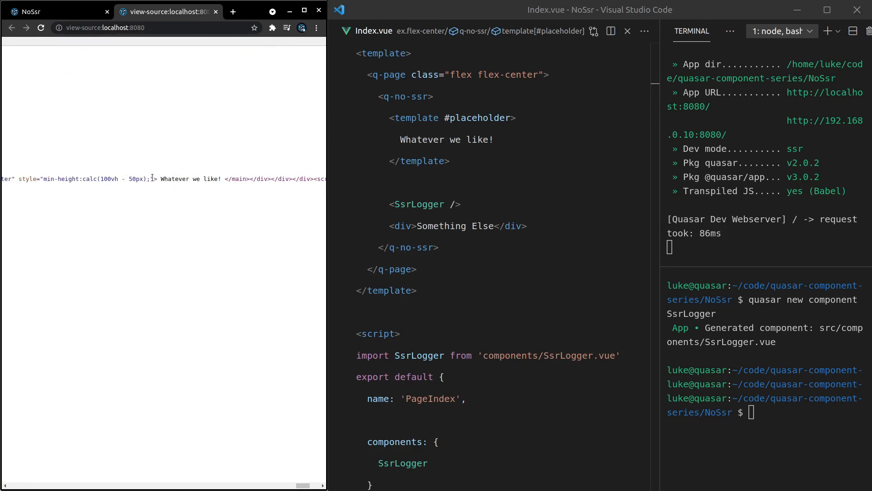
double_click(191, 179)
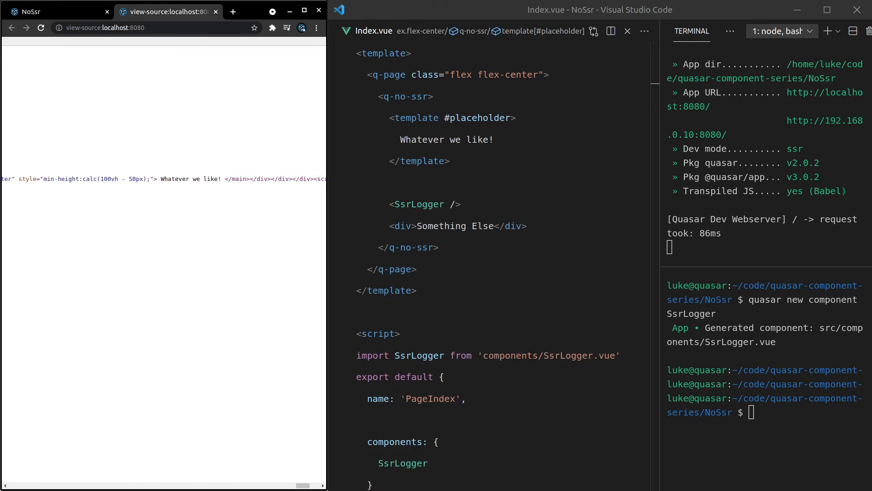
click(50, 11)
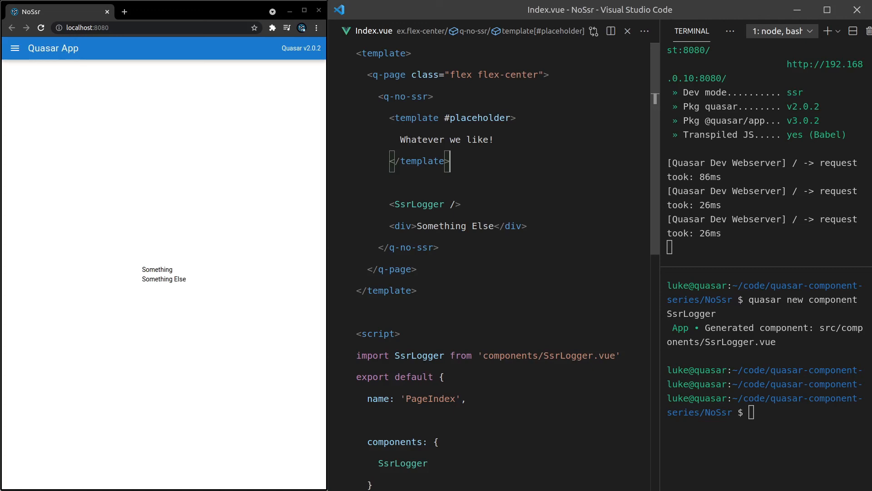
double_click(404, 96)
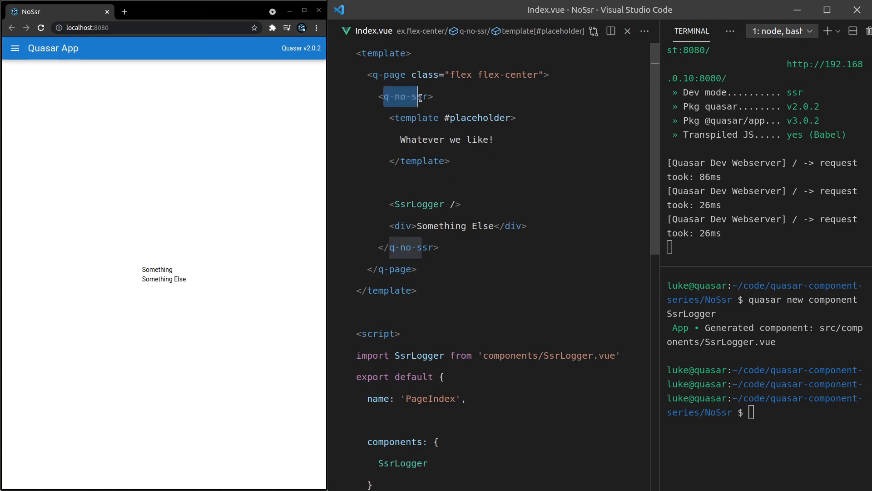